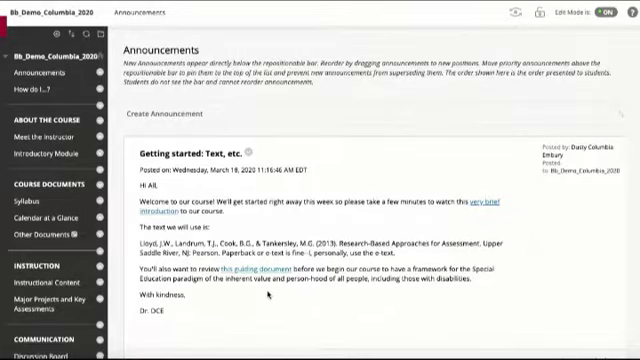
Expand Control Panel > Course Tools and go to the Rubrics page.
scroll(down, 3)
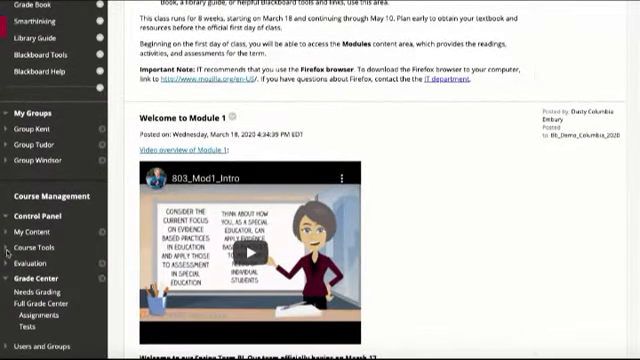
click(33, 241)
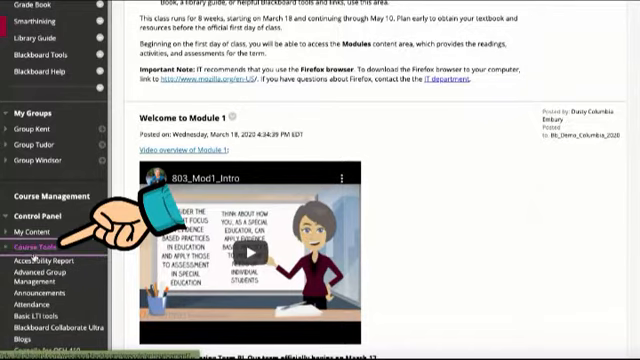
scroll(down, 3)
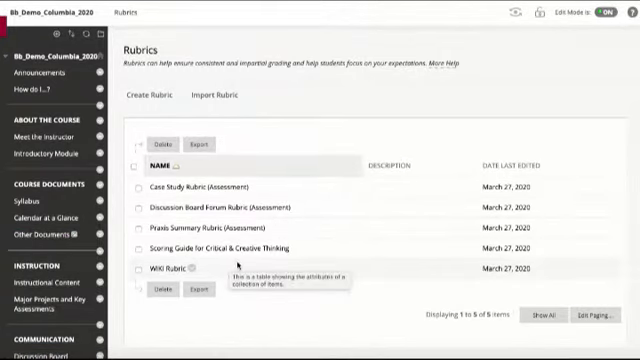
Create a new rubric and enter 'rubric name' as its name.
click(152, 96)
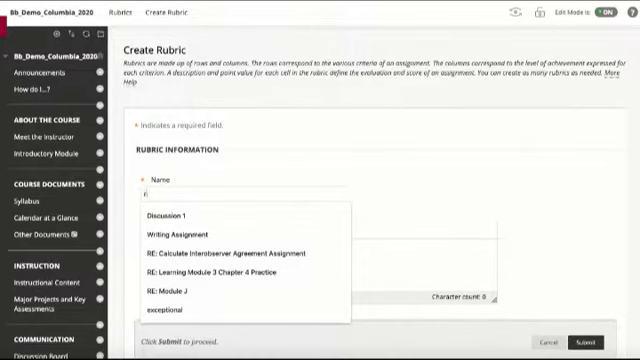
text(rubric num)
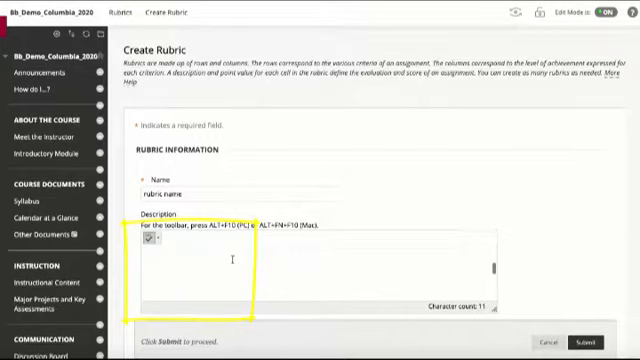
scroll(down, 3)
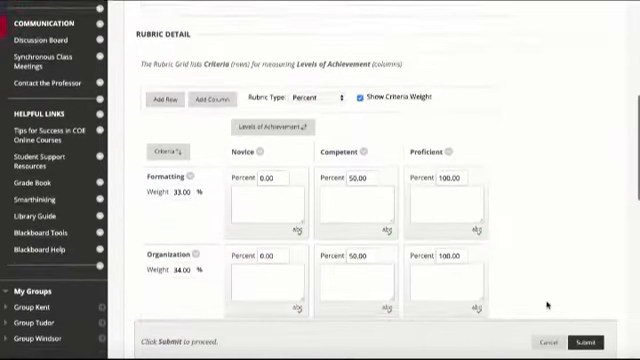
scroll(down, 3)
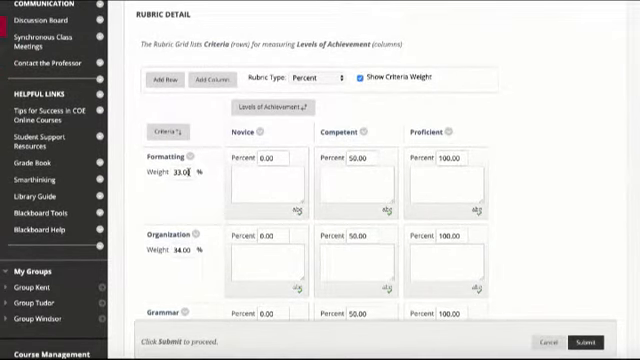
scroll(down, 3)
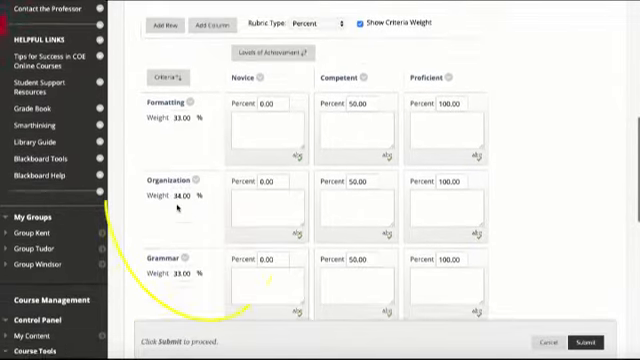
scroll(down, 3)
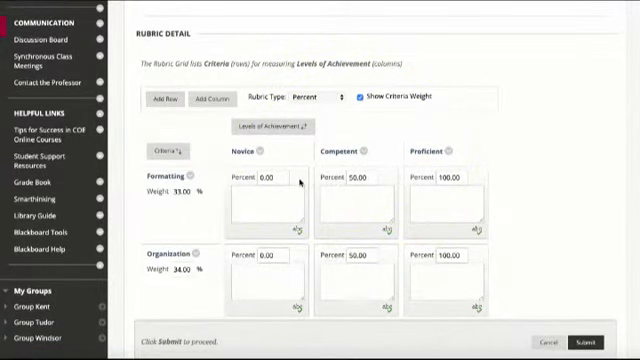
mouse_move(216, 100)
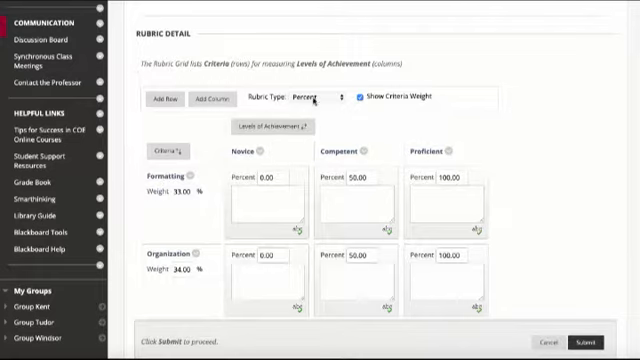
Switch the rubric type to Points and rename the Novice level to 'beginning'.
click(318, 99)
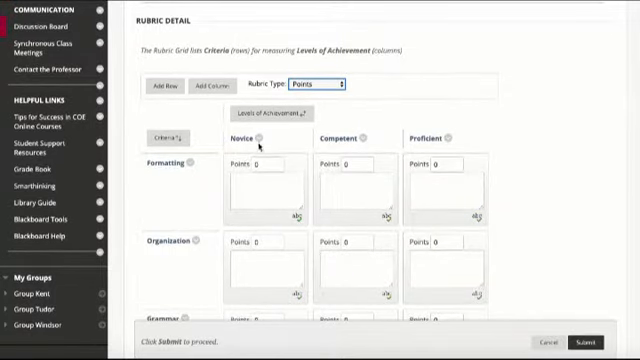
click(231, 137)
text(beginning)
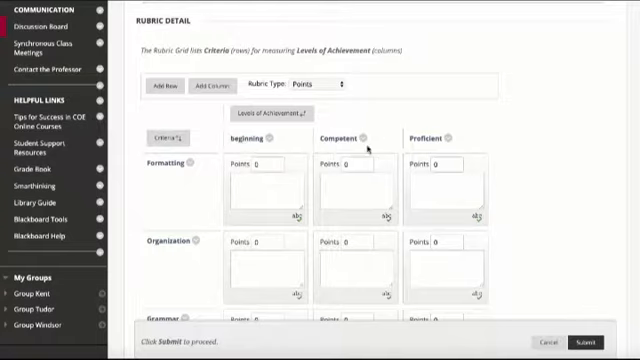
Describe the beginning level, set points 0.5, 2 and 4, and rename Formatting to Content.
click(258, 188)
text(description of competency)
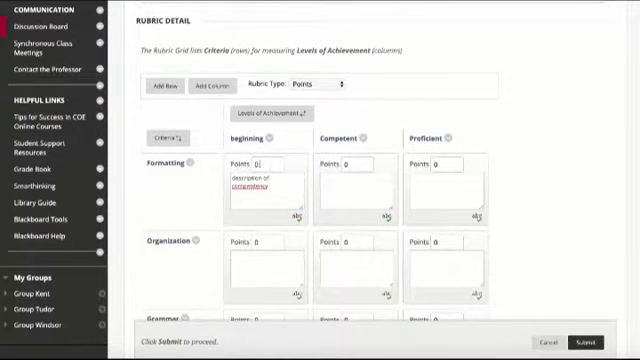
right_click(248, 188)
text(.5)
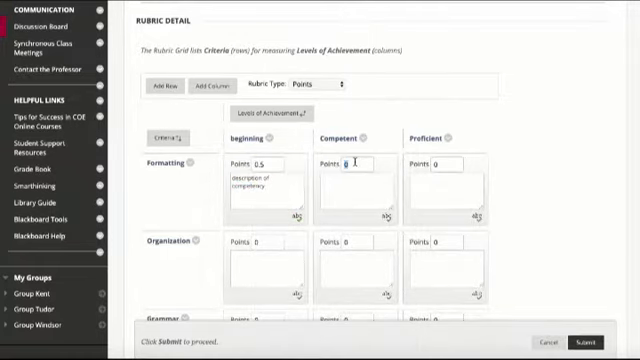
text(0)
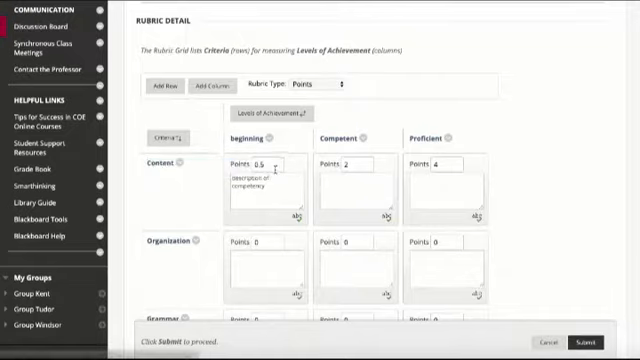
scroll(down, 3)
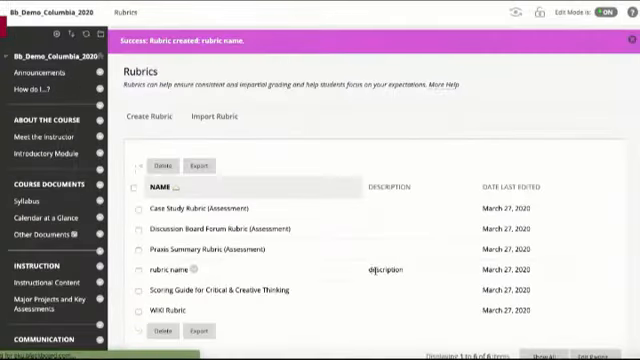
Submit the rubric and go to Instructional Content in the course menu.
scroll(down, 3)
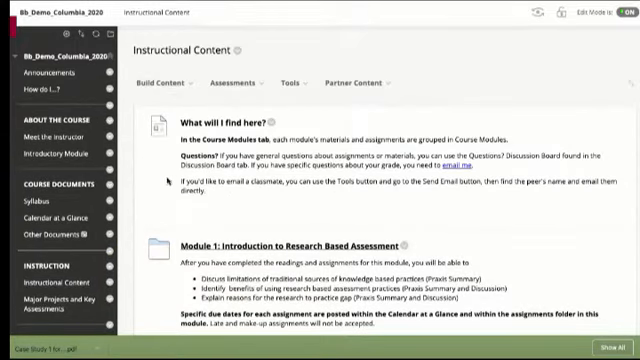
Go to Module 2: Response to Intervention > Module 2 Assignments and start a new Assignment.
scroll(down, 3)
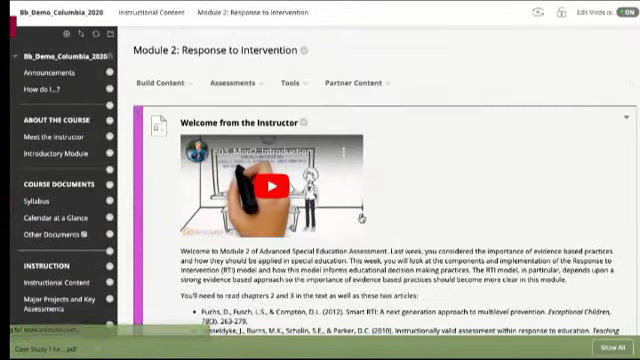
scroll(down, 3)
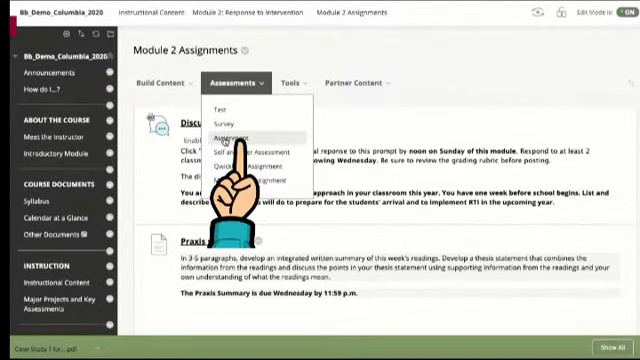
click(238, 132)
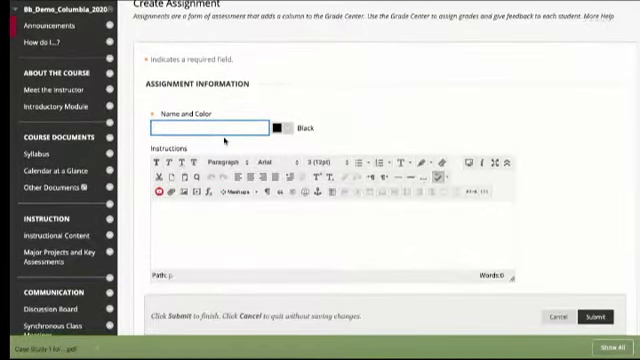
Name the assignment 'Case Study' and add the written case report instructions.
text(Case Study)
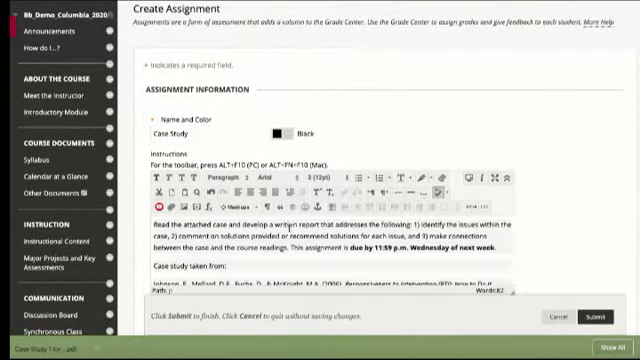
scroll(down, 3)
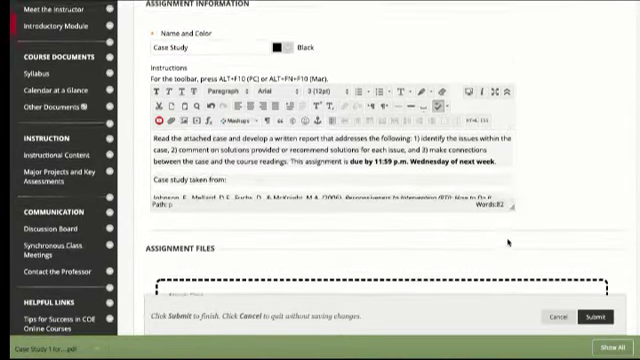
scroll(down, 3)
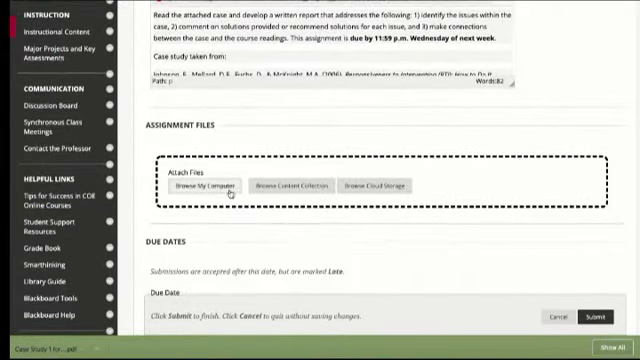
Attach 'Case Study 1 for Module 2(1).pdf' from the computer as an assignment file.
click(201, 184)
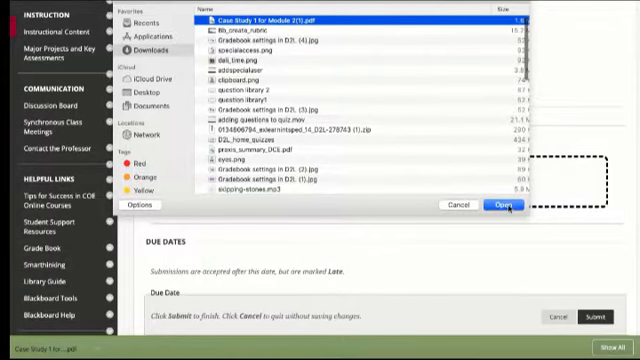
click(500, 204)
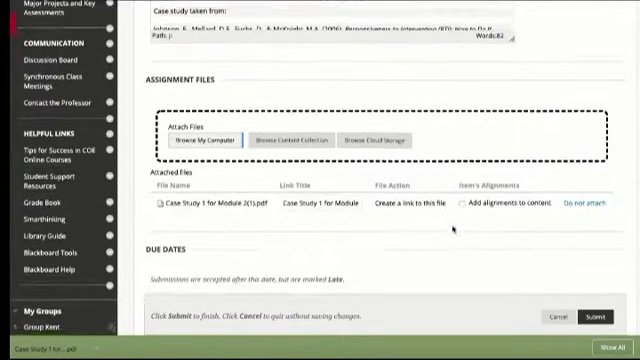
scroll(down, 3)
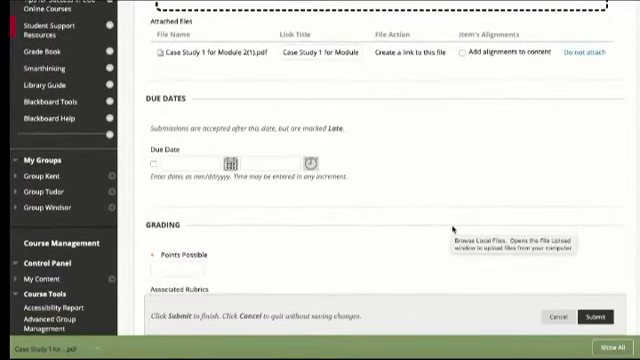
Set a 04/01/2020 11:59 PM due date, 30 points, and attach the Case Study Rubric.
click(231, 162)
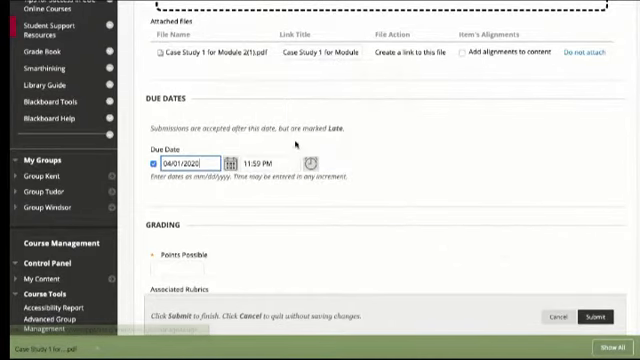
scroll(down, 3)
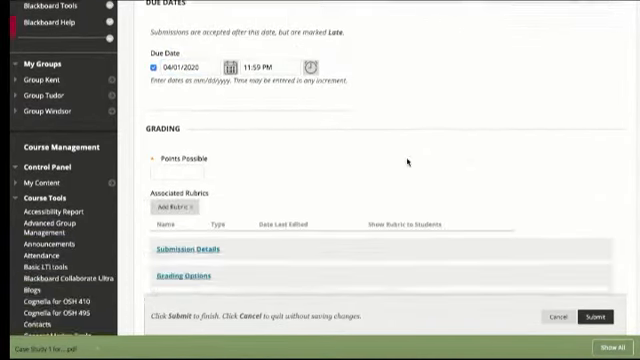
scroll(down, 3)
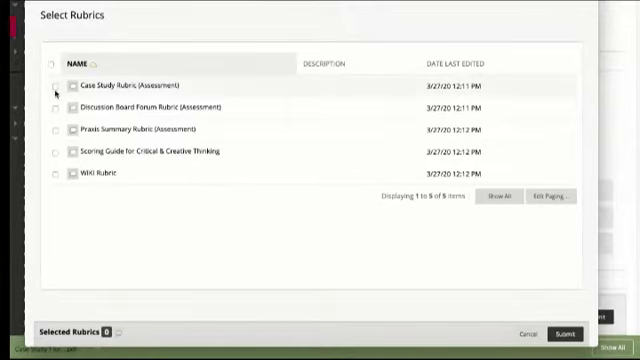
click(54, 84)
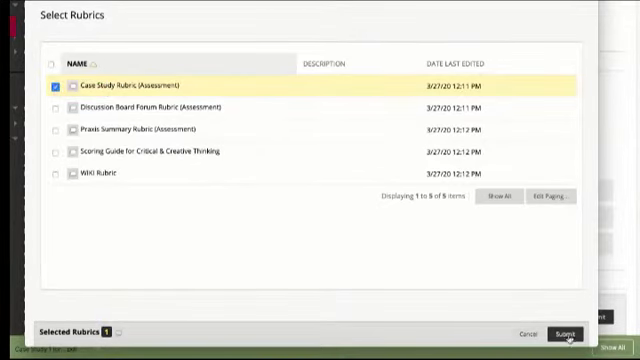
click(565, 334)
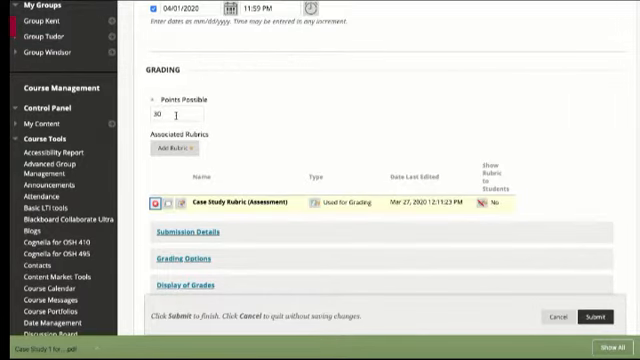
Choose when students can see the Case Study rubric.
scroll(down, 3)
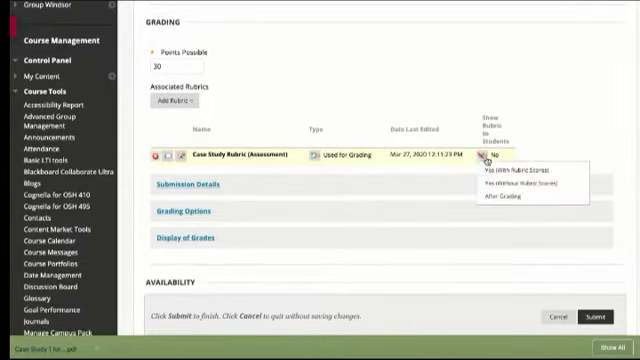
click(497, 171)
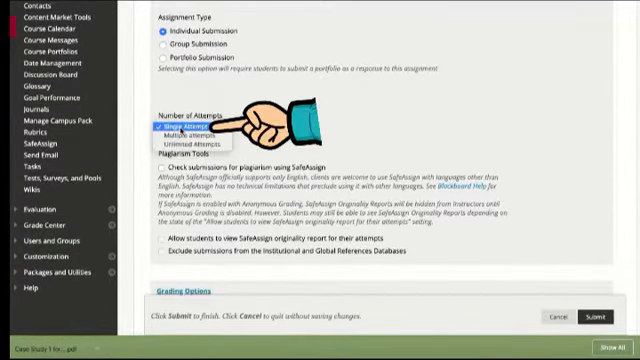
Allow Unlimited Attempts scored by Last Graded Attempt, and enable SafeAssign checking.
click(188, 139)
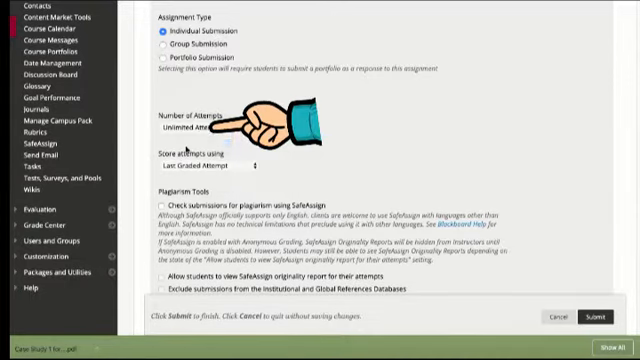
click(205, 166)
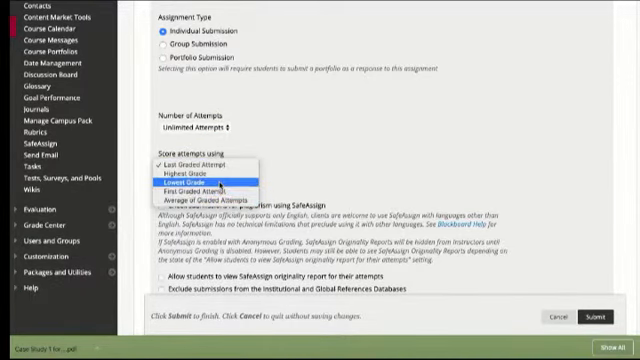
click(203, 163)
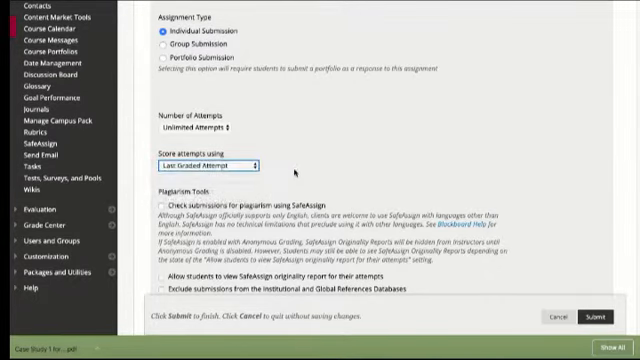
scroll(down, 3)
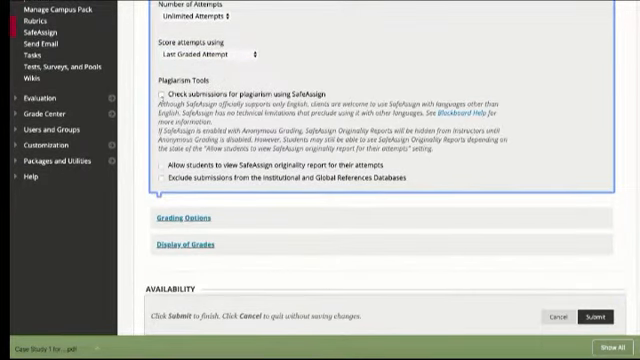
click(160, 89)
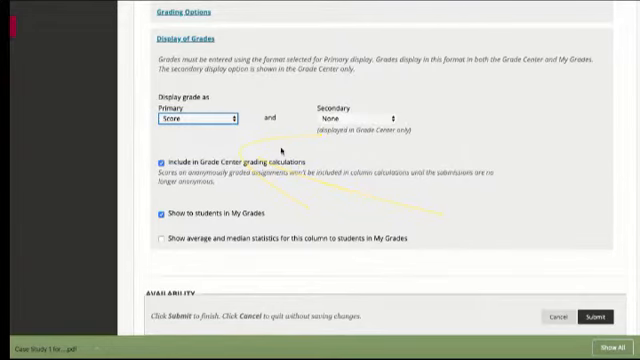
scroll(down, 3)
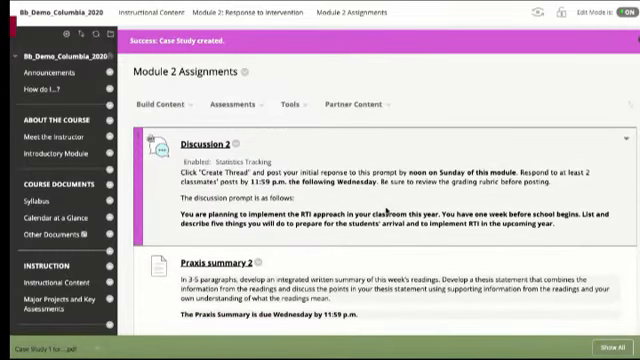
Scroll down Module 2 Assignments to the new Case Study item and its attached PDF.
scroll(down, 3)
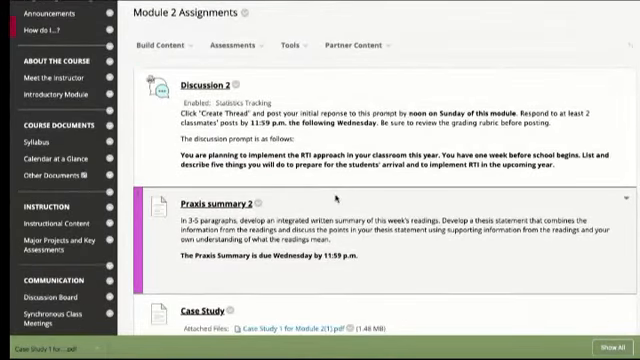
scroll(down, 3)
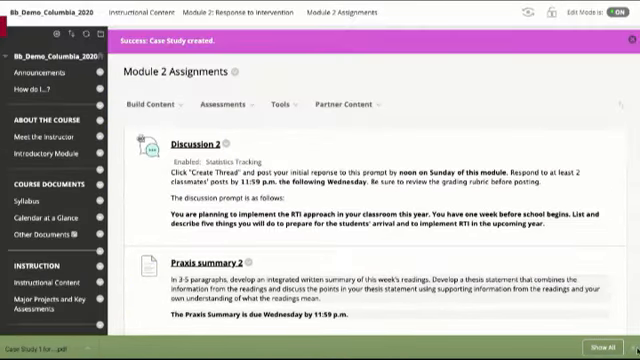
scroll(down, 3)
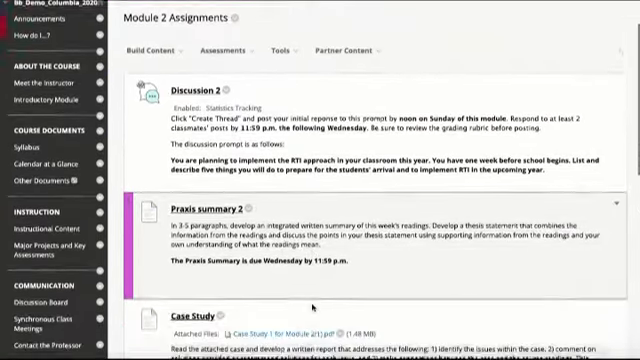
scroll(down, 3)
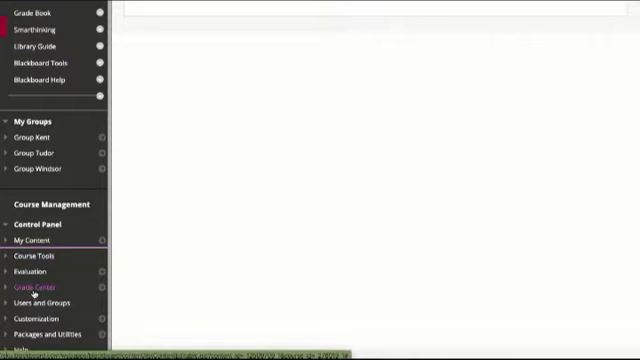
Review Grade Center's Assignments view, then Needs Grading, which shows 0 items to grade.
click(39, 290)
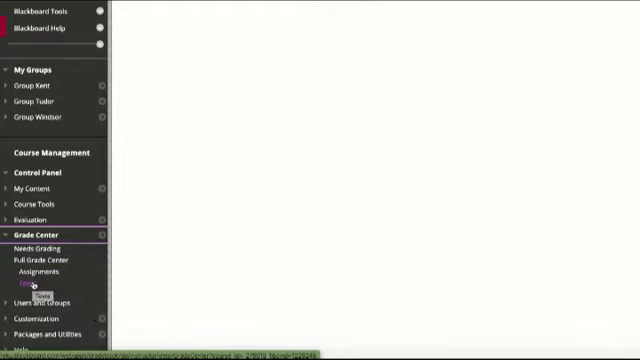
click(41, 259)
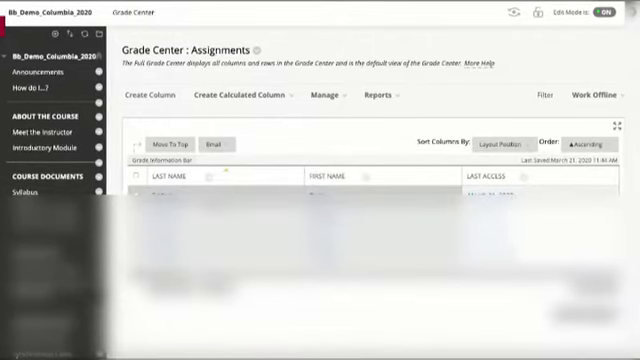
scroll(down, 3)
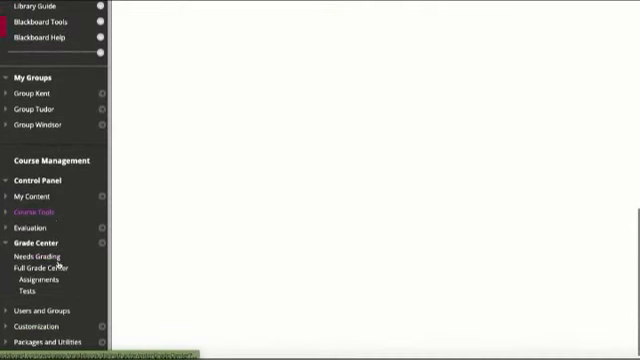
click(42, 257)
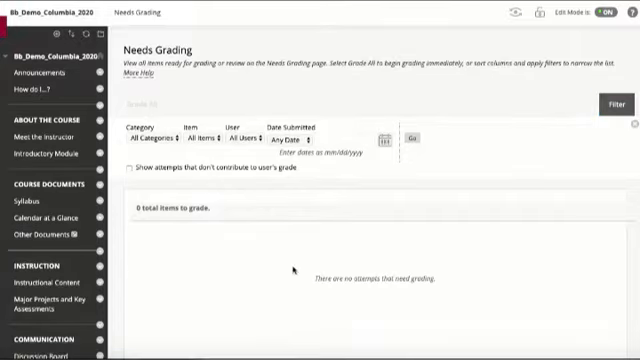
scroll(down, 3)
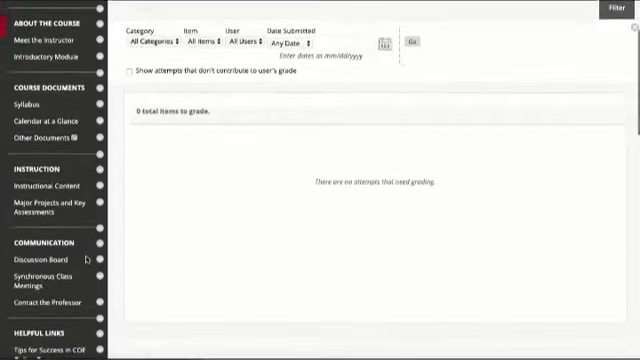
scroll(down, 3)
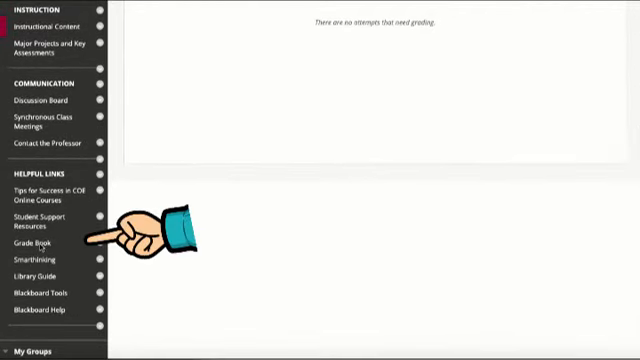
Open My Grades and browse the Graded, Upcoming and Submitted item lists.
click(29, 243)
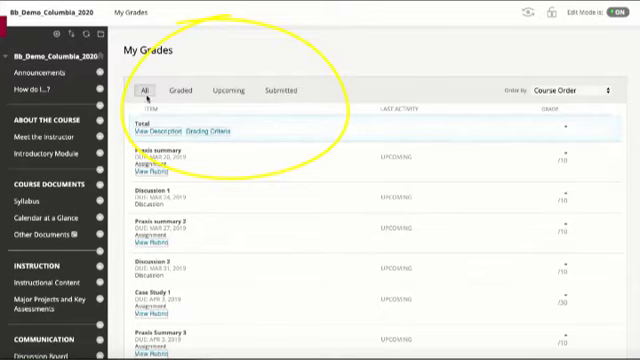
click(184, 89)
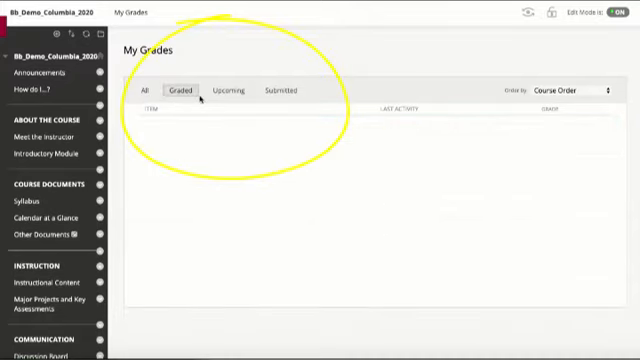
click(227, 90)
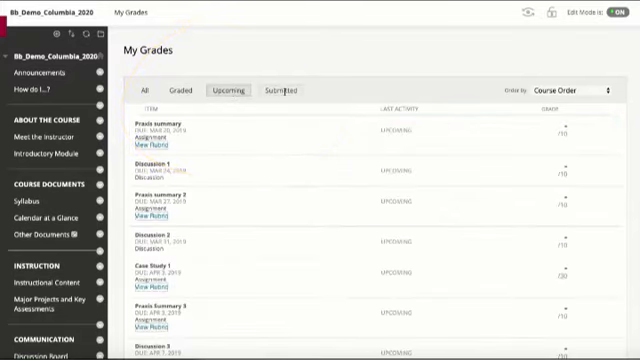
click(285, 90)
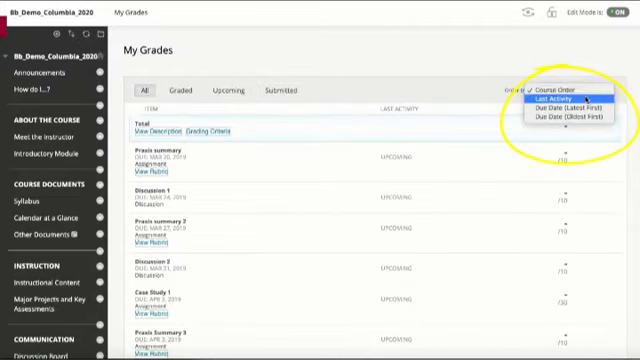
mouse_move(566, 107)
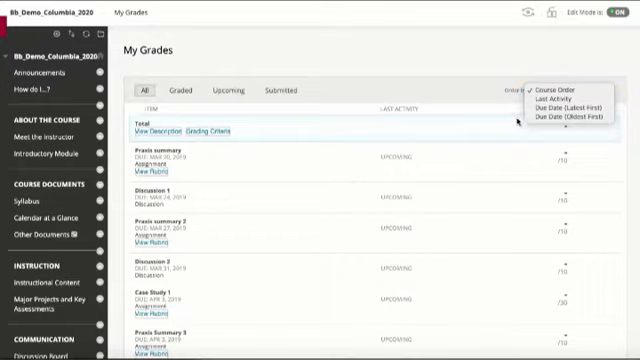
mouse_move(575, 101)
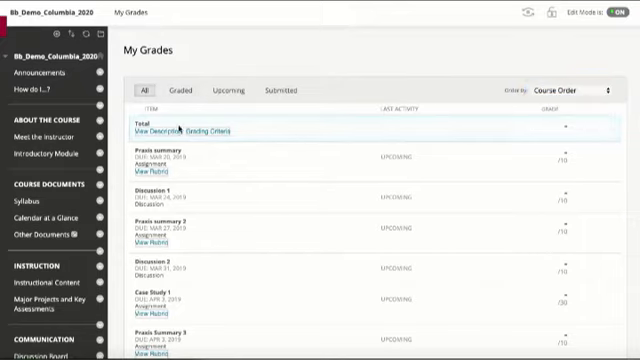
scroll(down, 3)
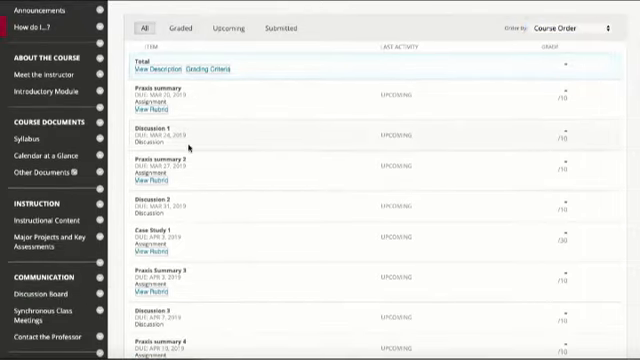